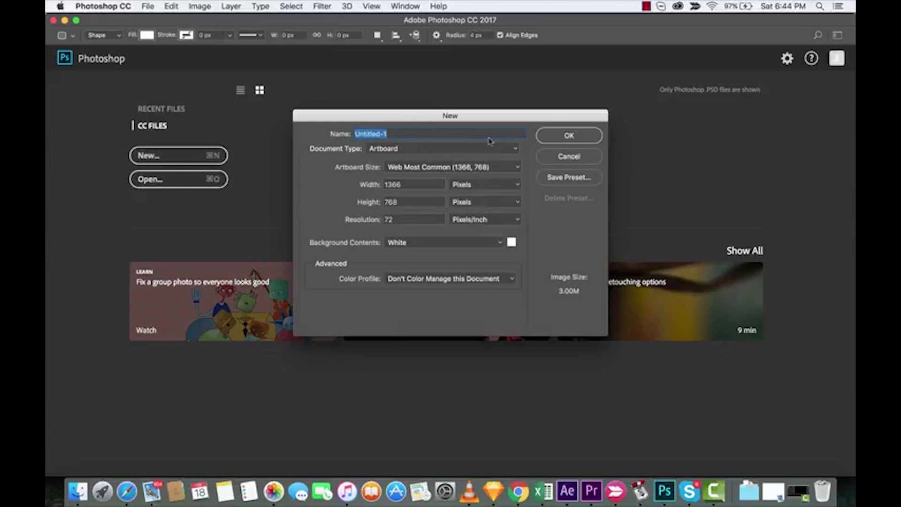
mouse_move(515, 146)
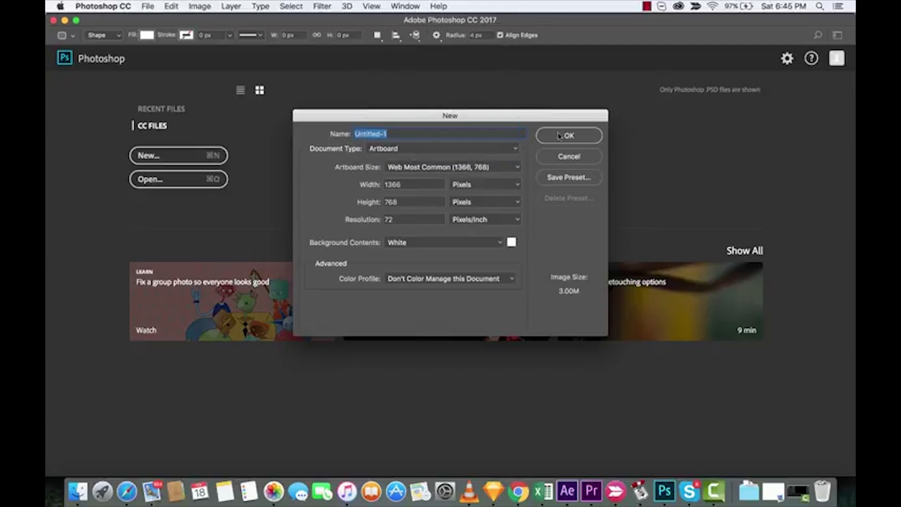
- Create the new 1366 × 768 web artboard document with a white background
left_click(568, 136)
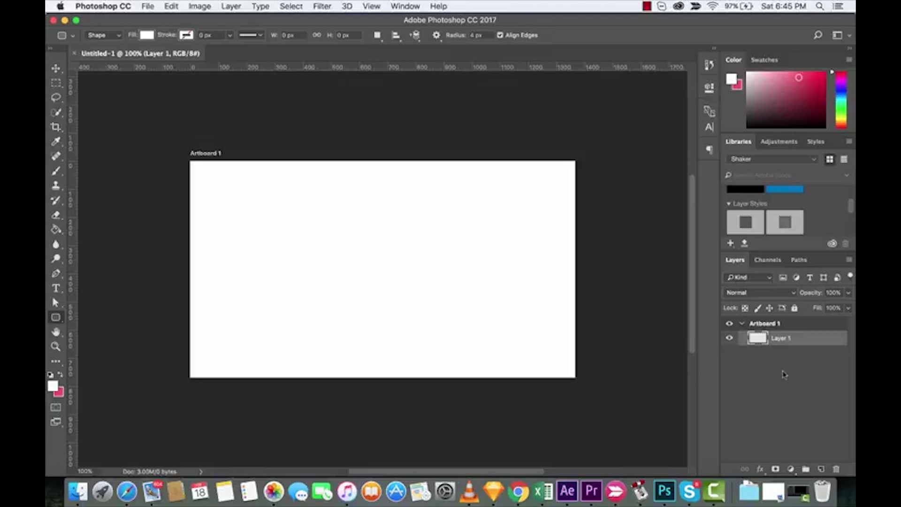
- Draw a tall 446×528 px rectangle on the artboard's left and fill it blue
left_click(55, 316)
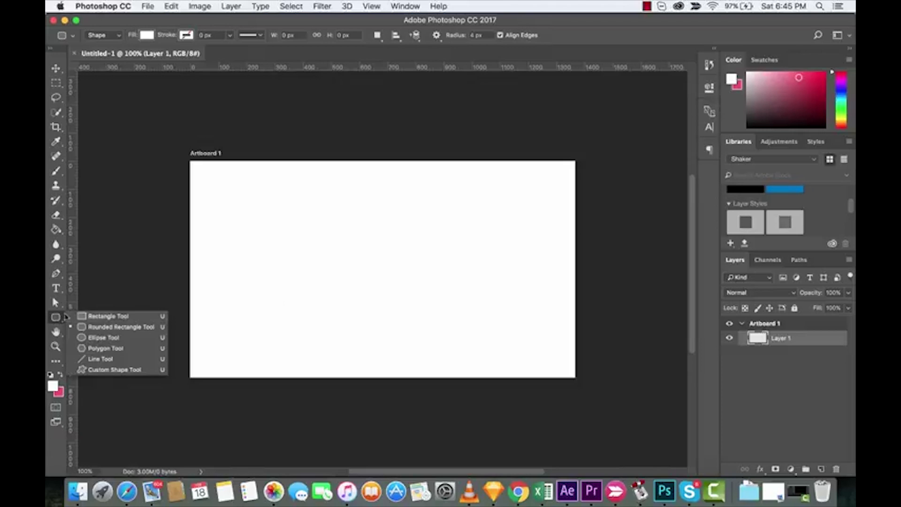
left_click(107, 315)
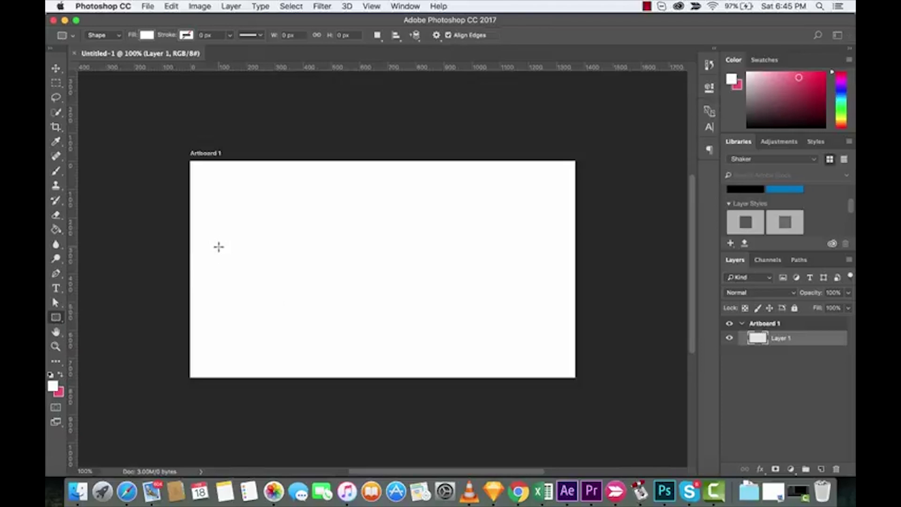
mouse_move(204, 193)
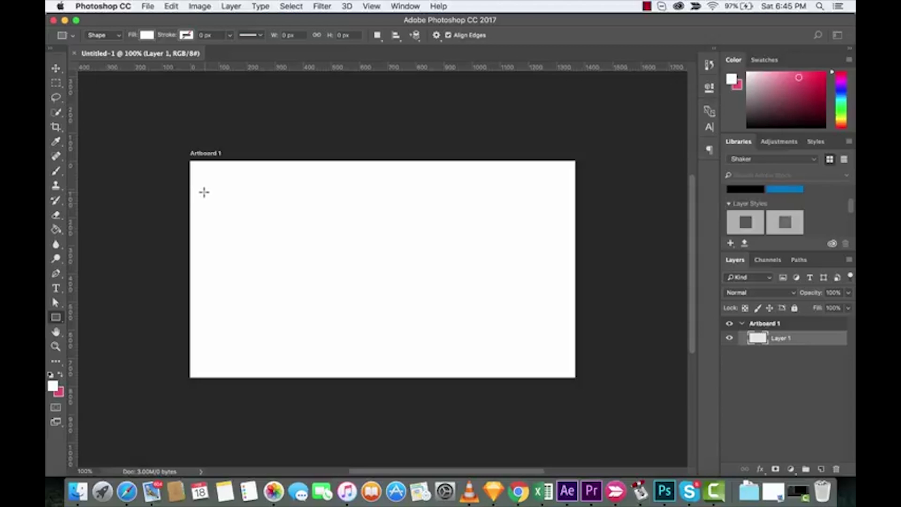
left_click_drag(203, 192, 329, 339)
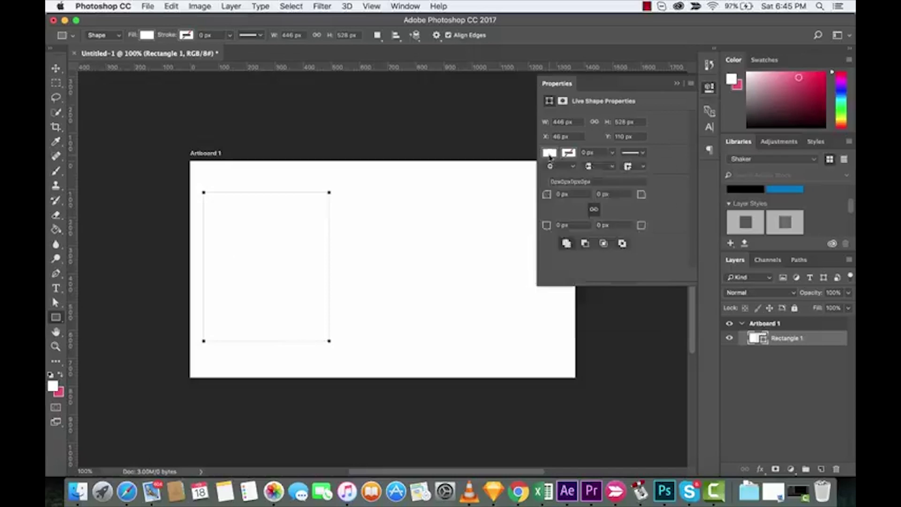
left_click(549, 152)
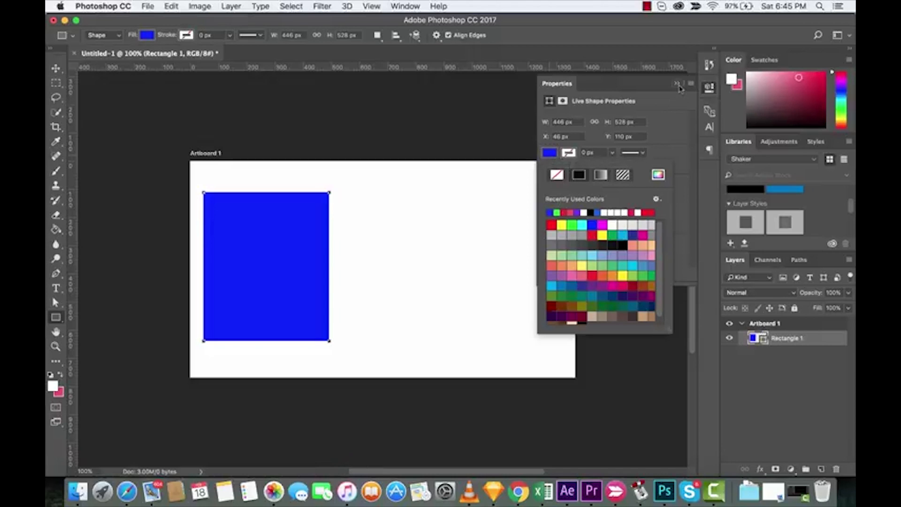
left_click(55, 316)
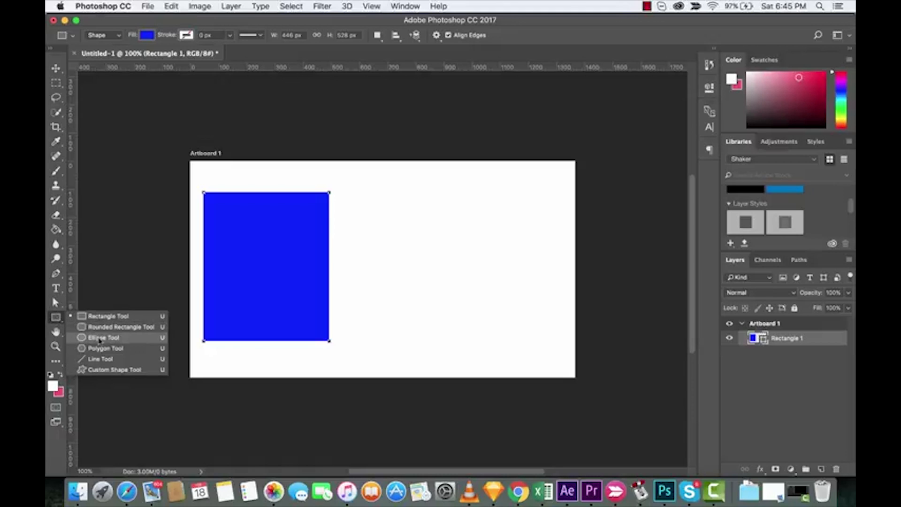
- Draw a 427×427 px circle right of the rectangle and fill it magenta
left_click(104, 337)
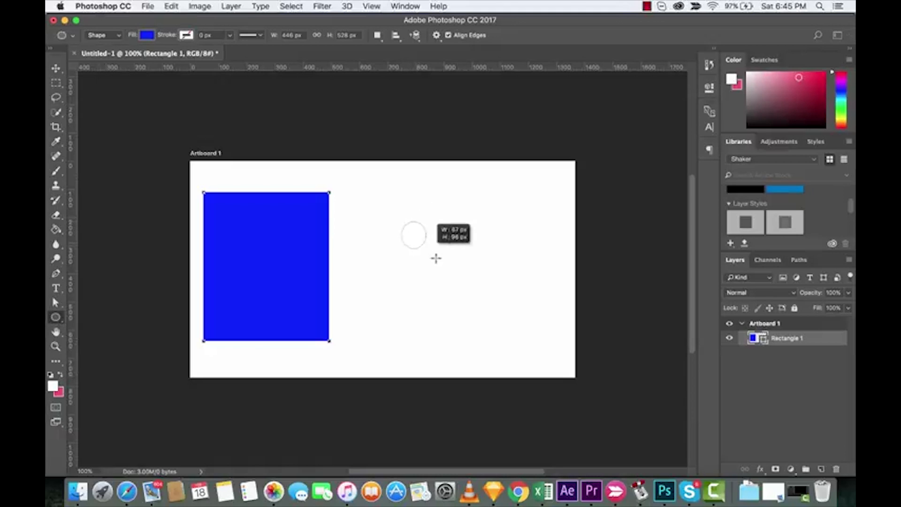
left_click_drag(414, 236, 511, 312)
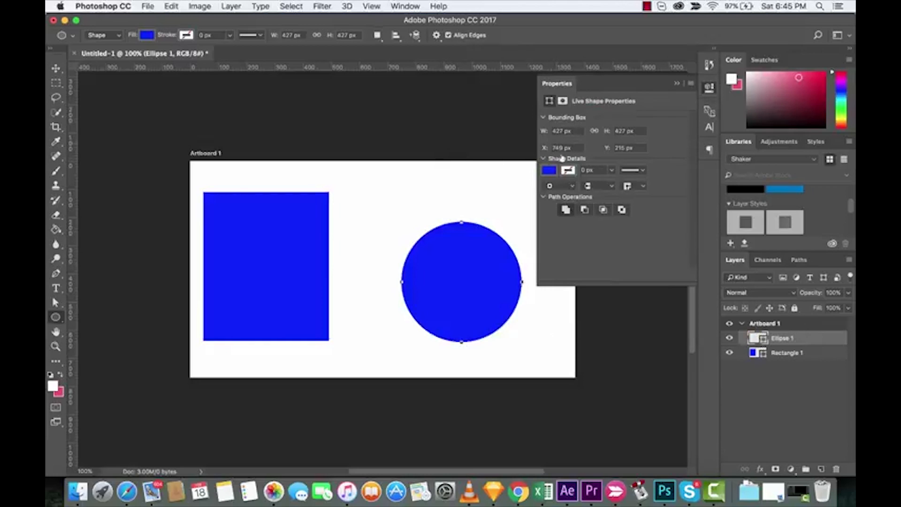
left_click(548, 170)
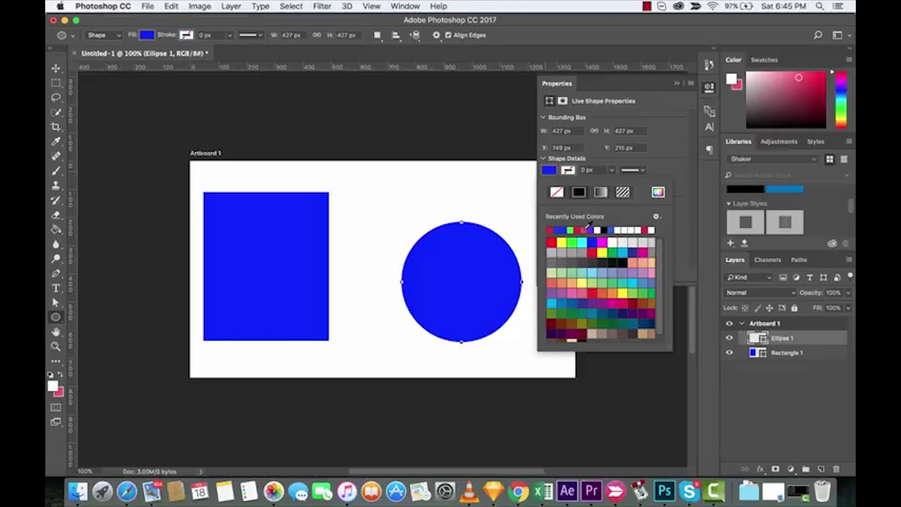
left_click(593, 230)
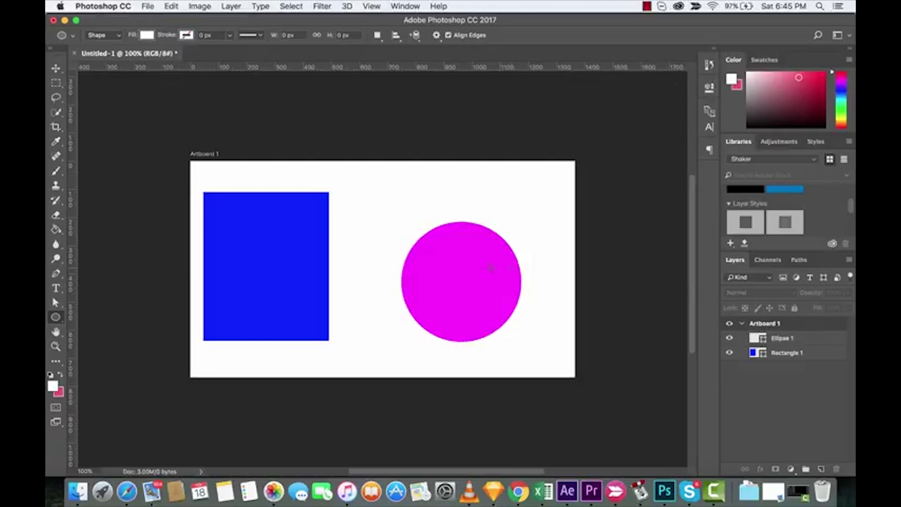
left_click(56, 68)
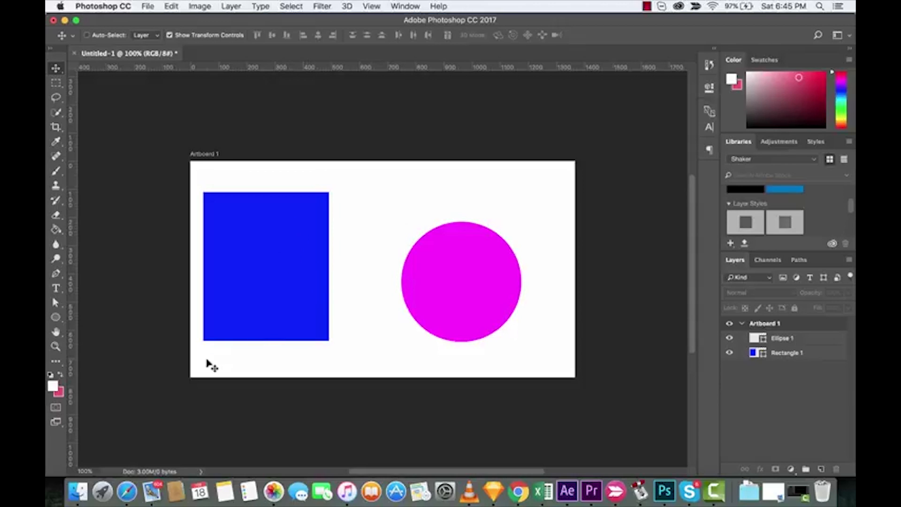
mouse_move(78, 491)
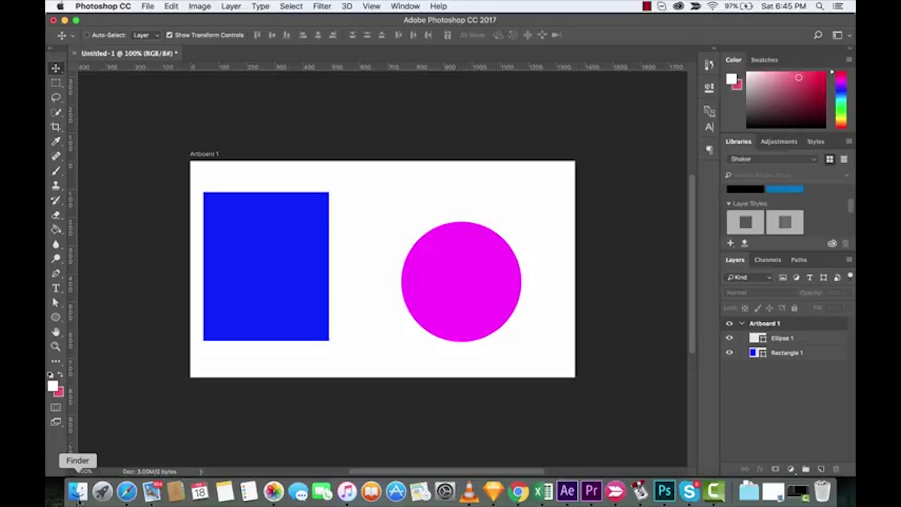
- Bring the Kingston dog photo in from Finder and position it over the magenta circle above Ellipse 1
left_click(77, 491)
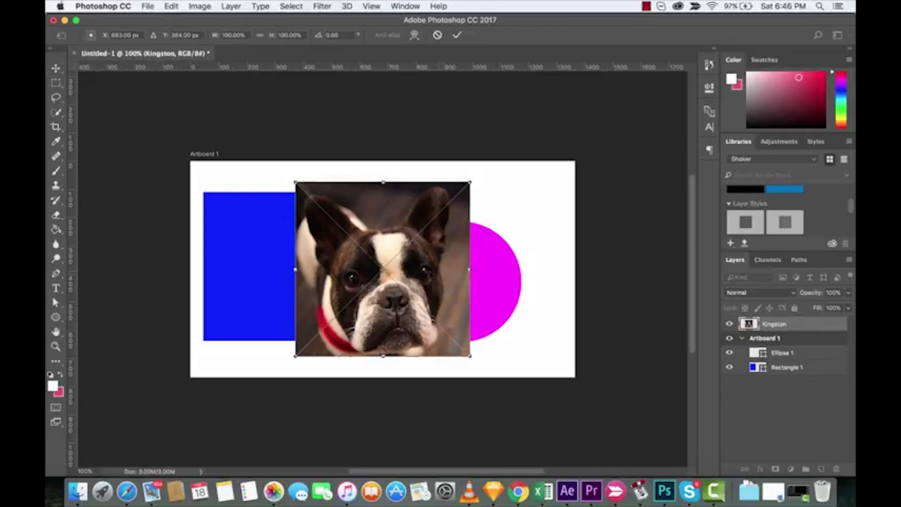
left_click_drag(382, 269, 460, 272)
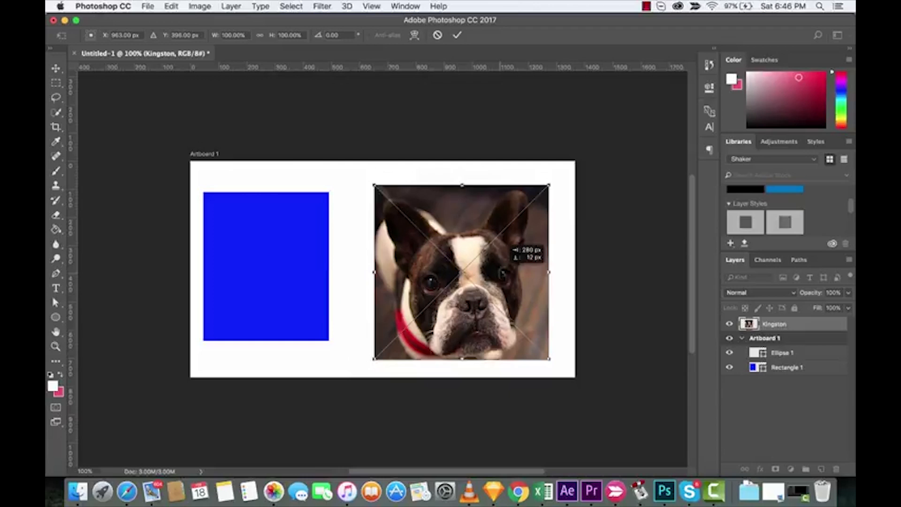
left_click_drag(460, 271, 460, 259)
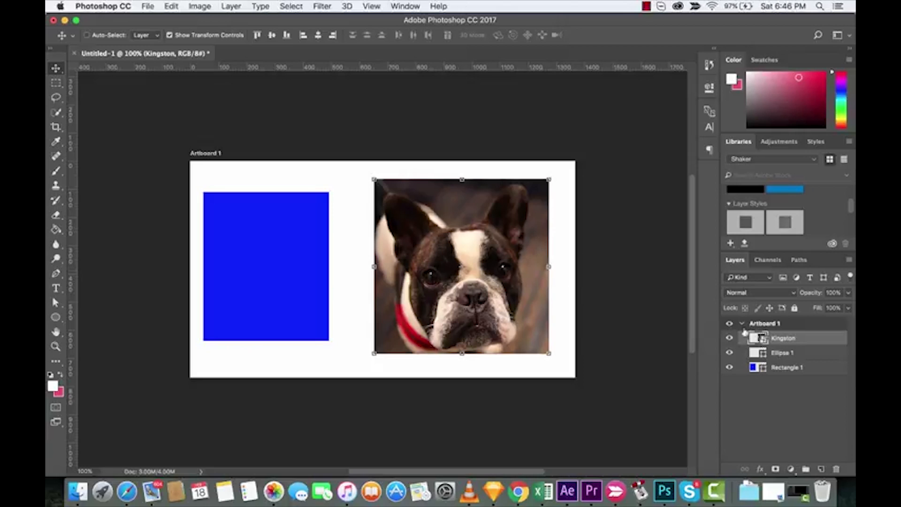
left_click(782, 352)
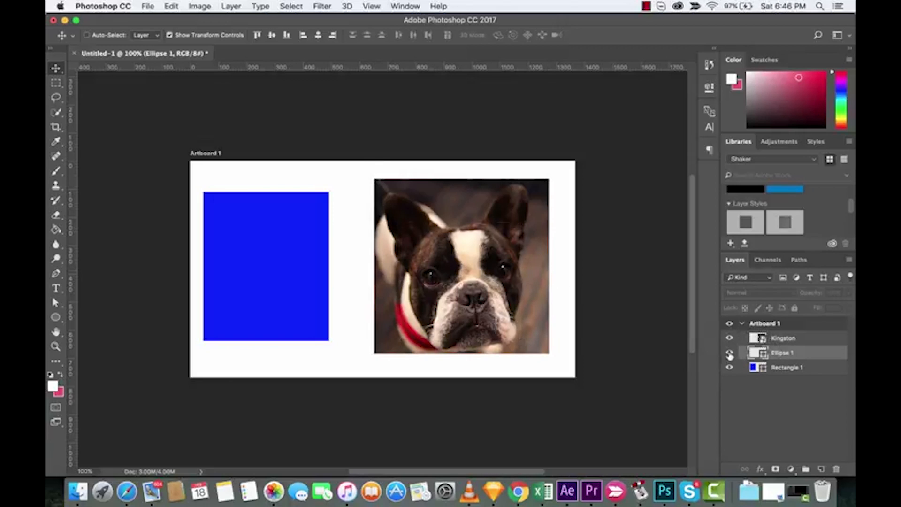
- Clip the Kingston photo to Ellipse 1 so the dog's face shows inside the circle
left_click(783, 338)
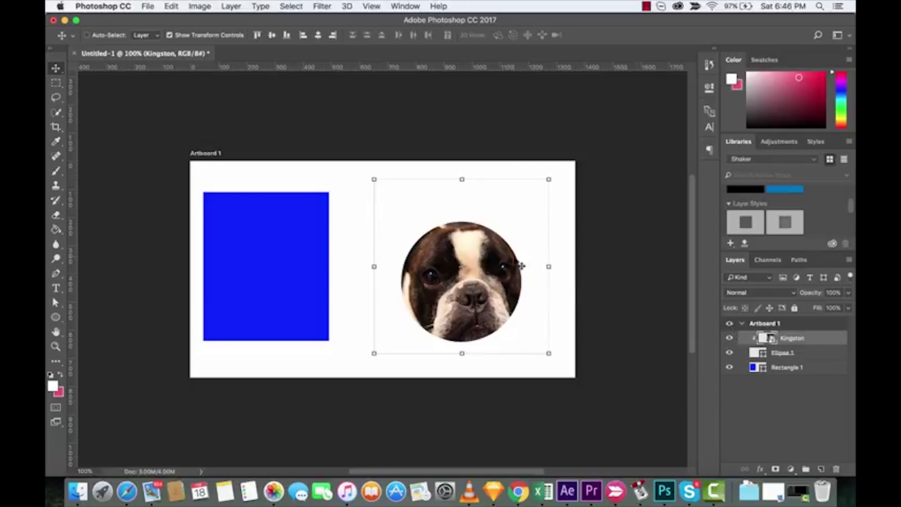
mouse_move(718, 304)
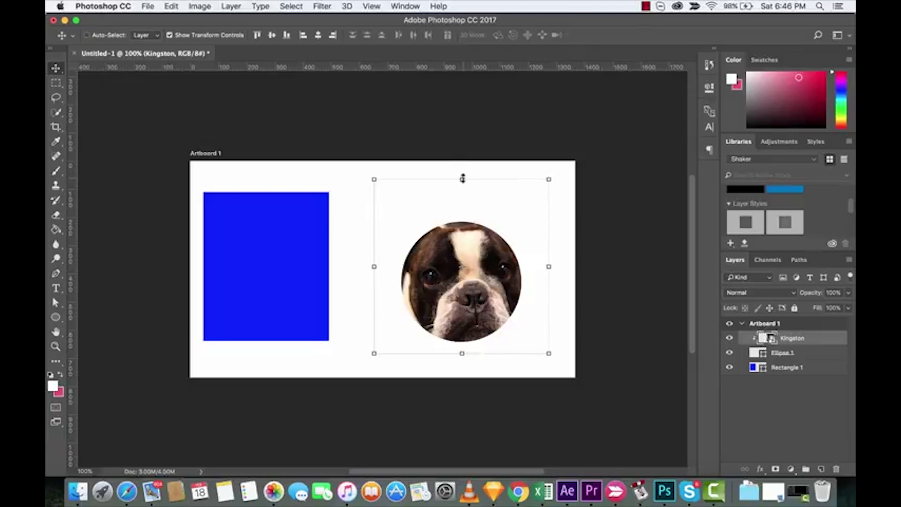
- Shrink the dog photo with Free Transform so more of its head fits the circle
key("cmd+t")
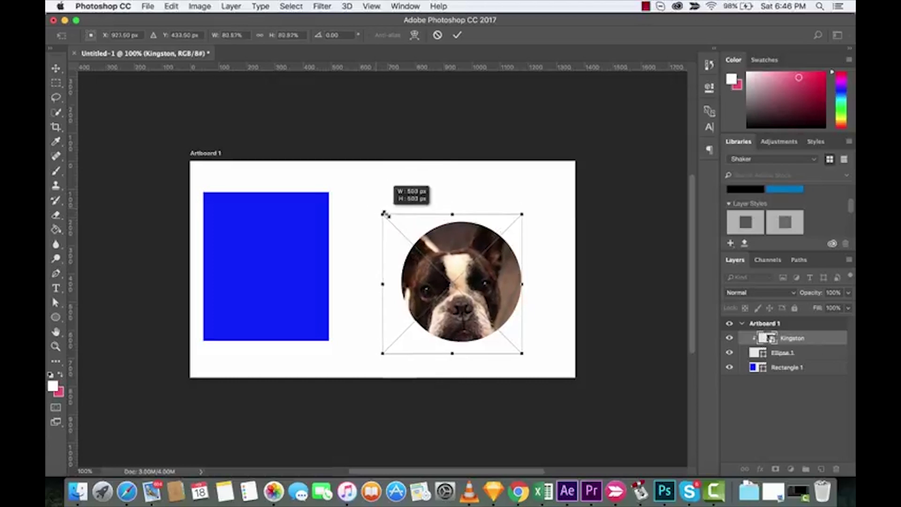
left_click_drag(383, 214, 401, 231)
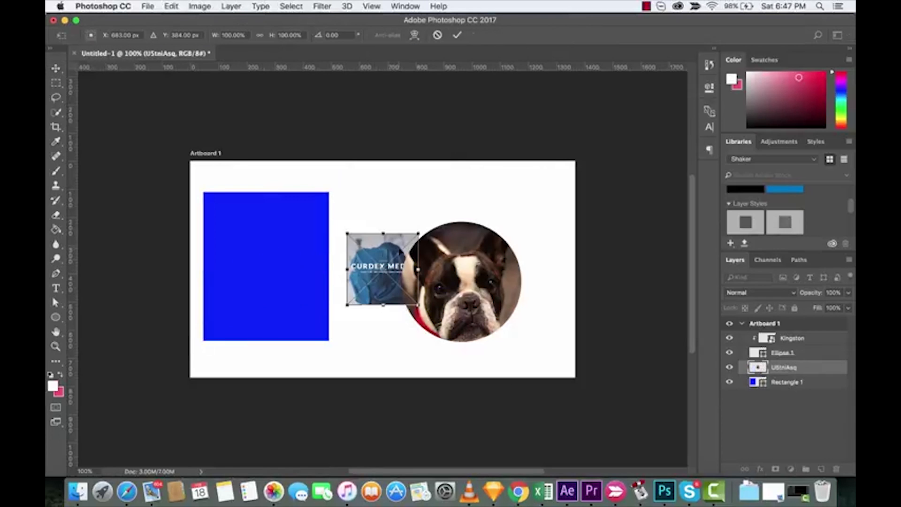
- Enlarge the Curdex Media image so it covers the blue rectangle
left_click_drag(382, 268, 265, 268)
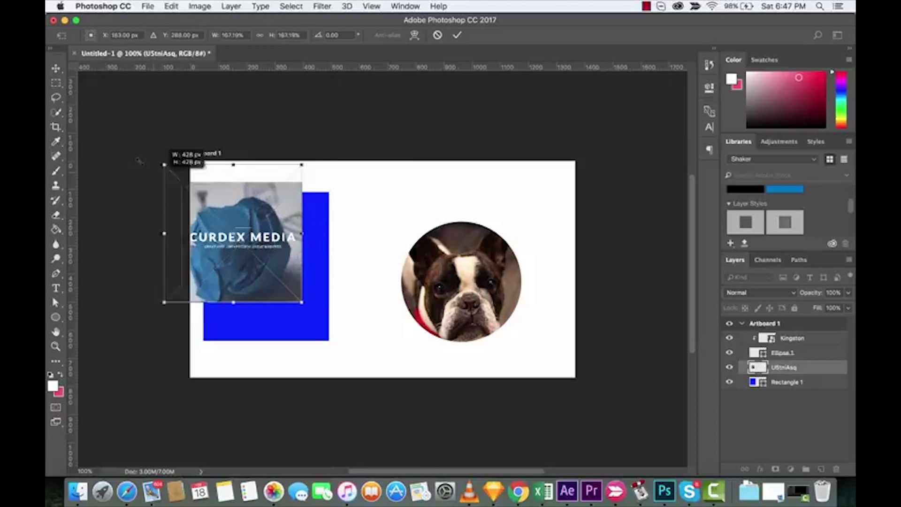
left_click_drag(303, 301, 350, 349)
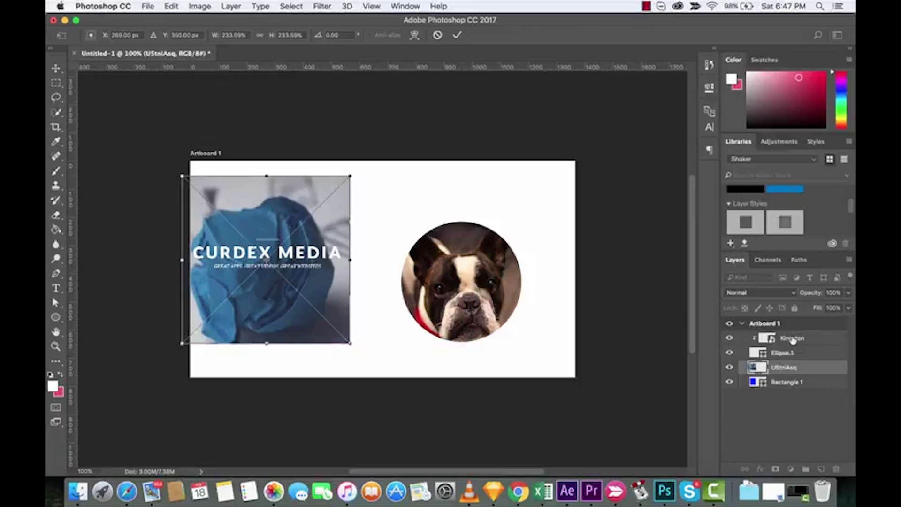
mouse_move(792, 382)
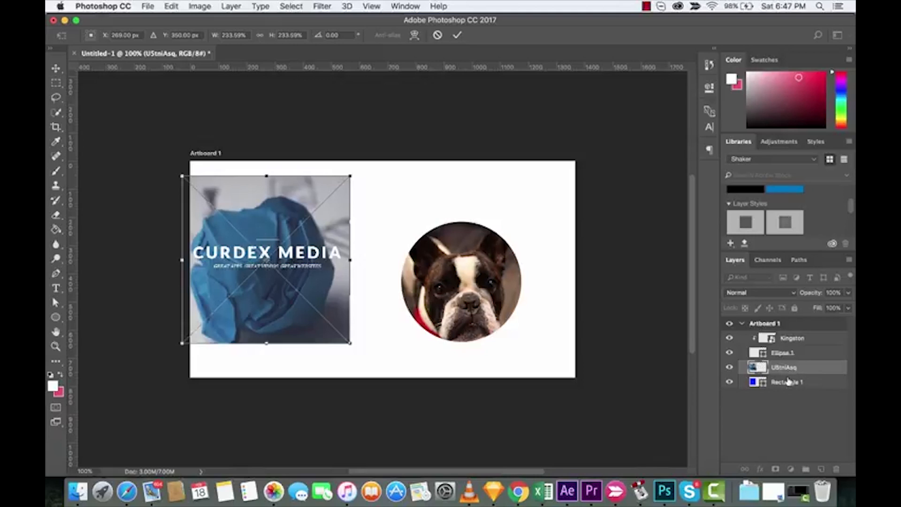
mouse_move(802, 369)
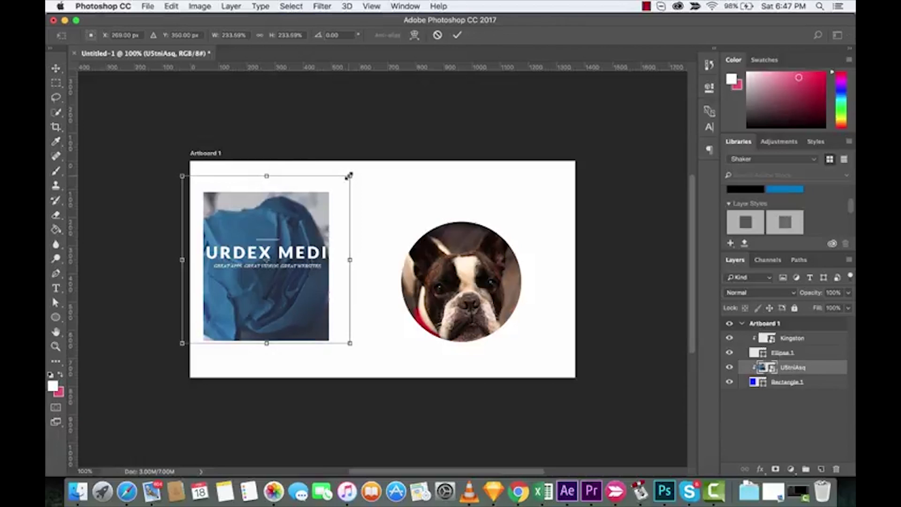
- Rescale the clipped Curdex Media image to fit the blue rectangle's size and width
left_click_drag(349, 175, 333, 193)
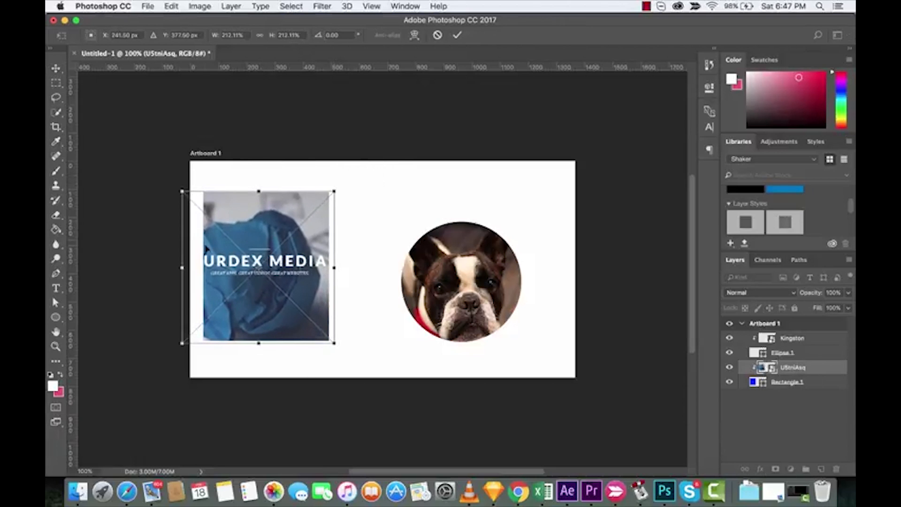
left_click_drag(181, 267, 186, 266)
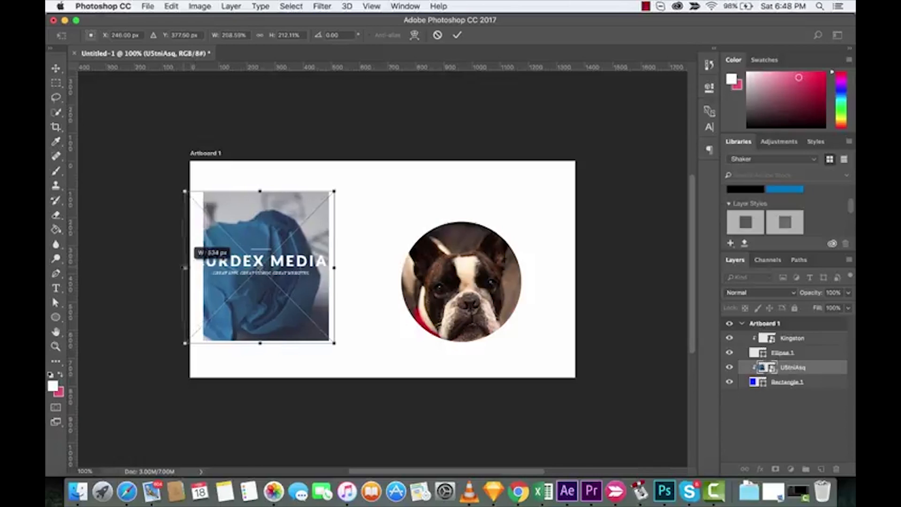
left_click_drag(184, 266, 195, 266)
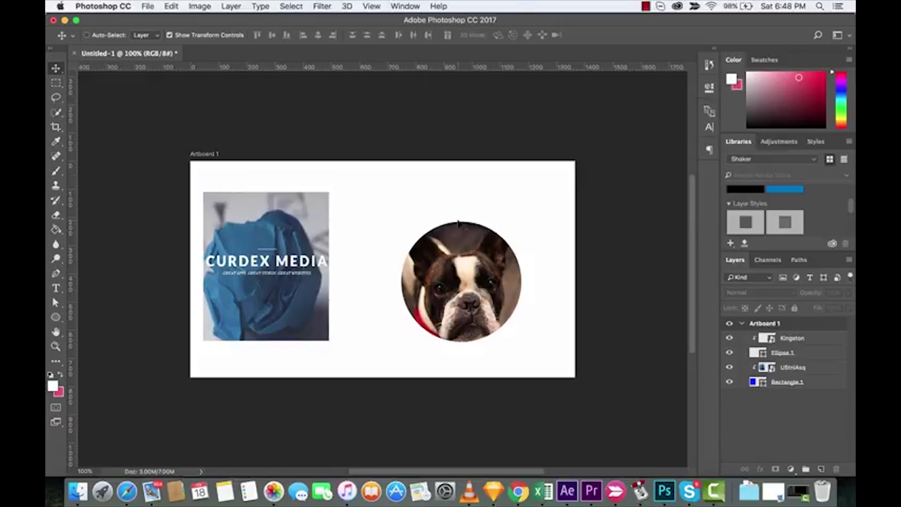
mouse_move(665, 445)
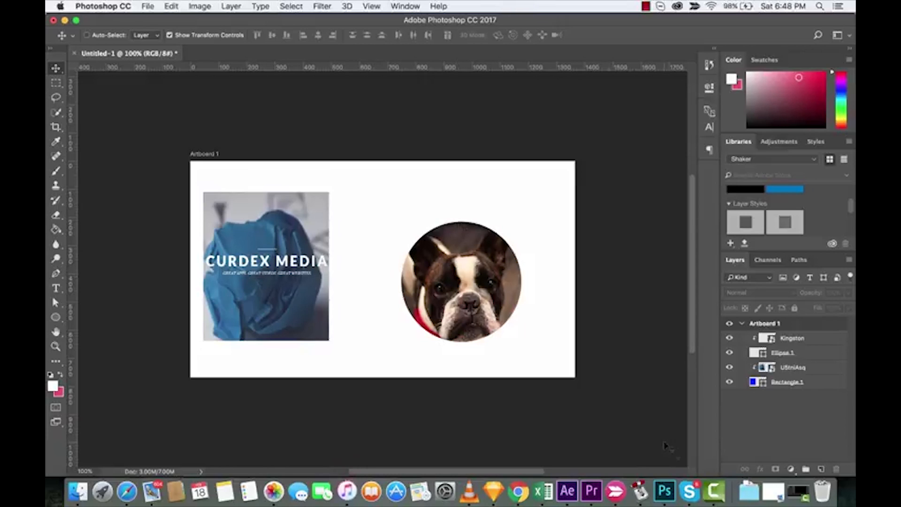